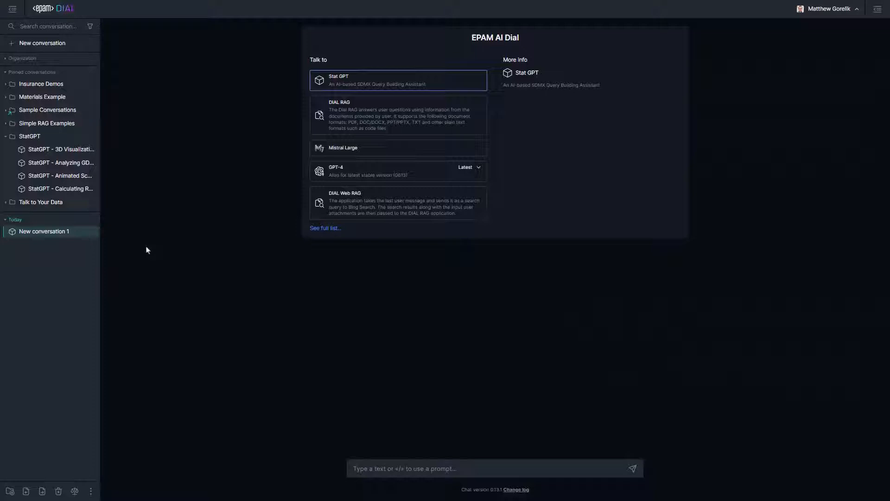
mouse_move(123, 222)
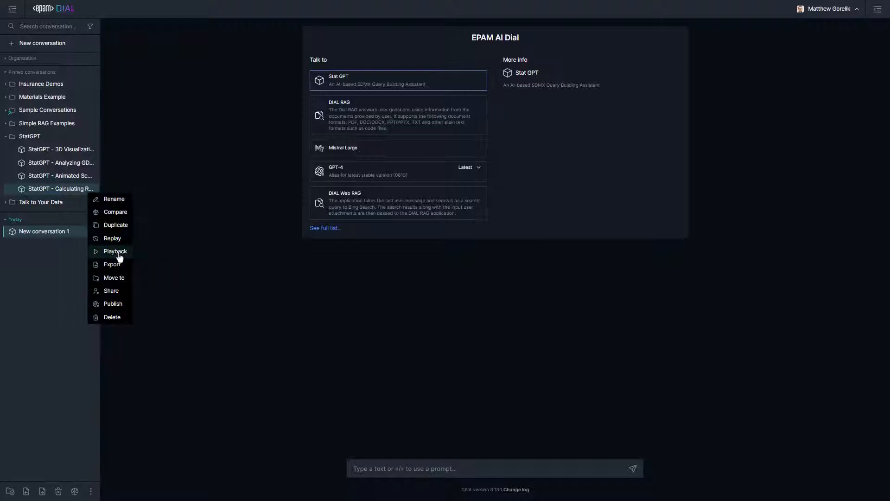
Replay the greeting 'Hi, how should we proceed ?' and reveal the reply's Generic Question response type.
click(115, 251)
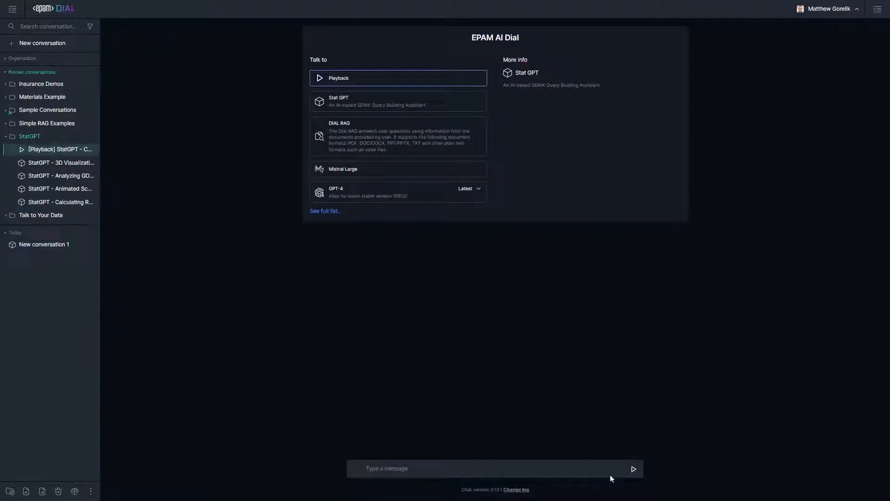
text(Hi, how should we proceed ?)
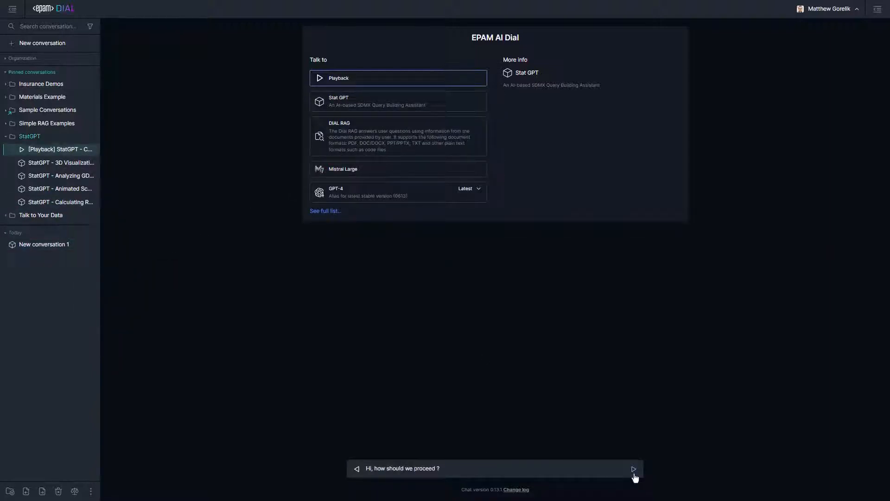
click(633, 468)
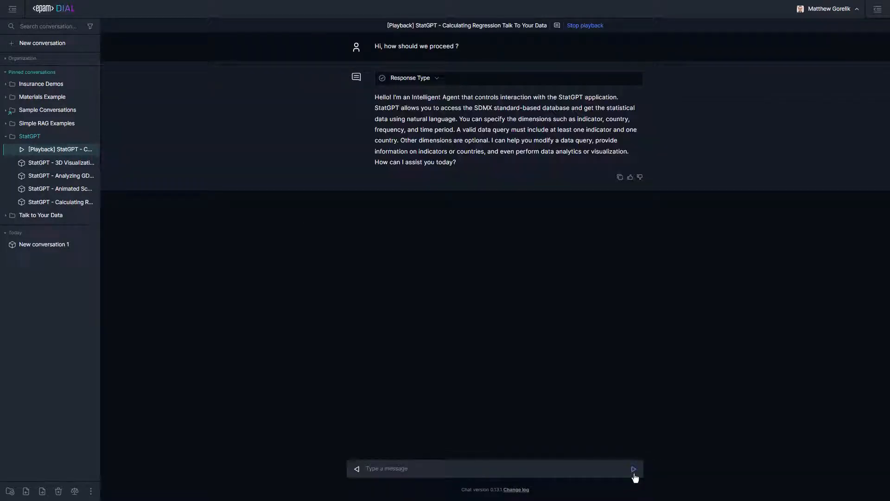
mouse_move(482, 173)
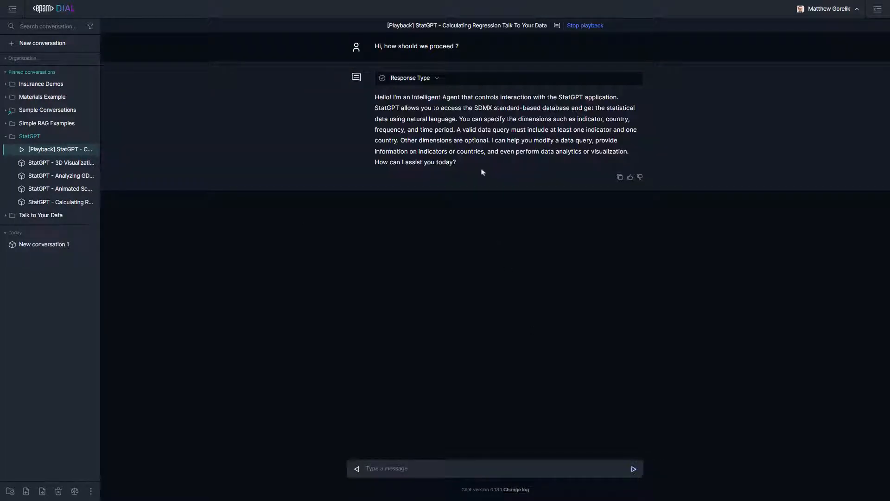
click(436, 78)
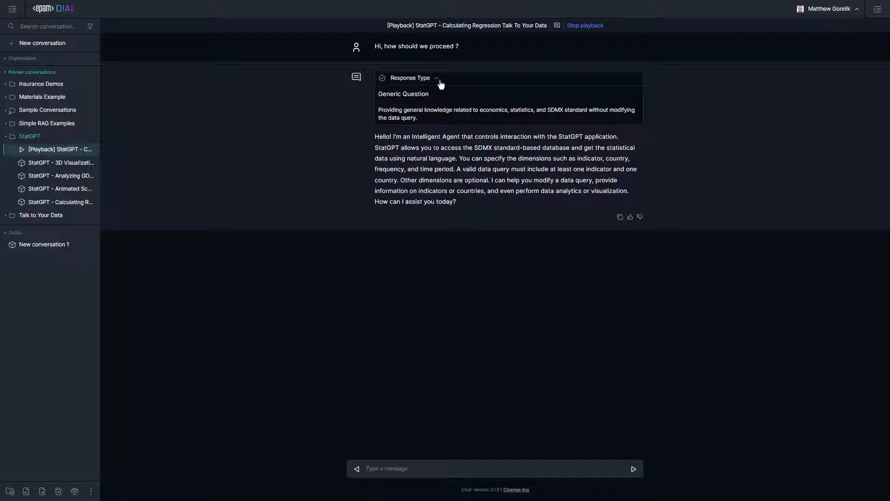
mouse_move(634, 468)
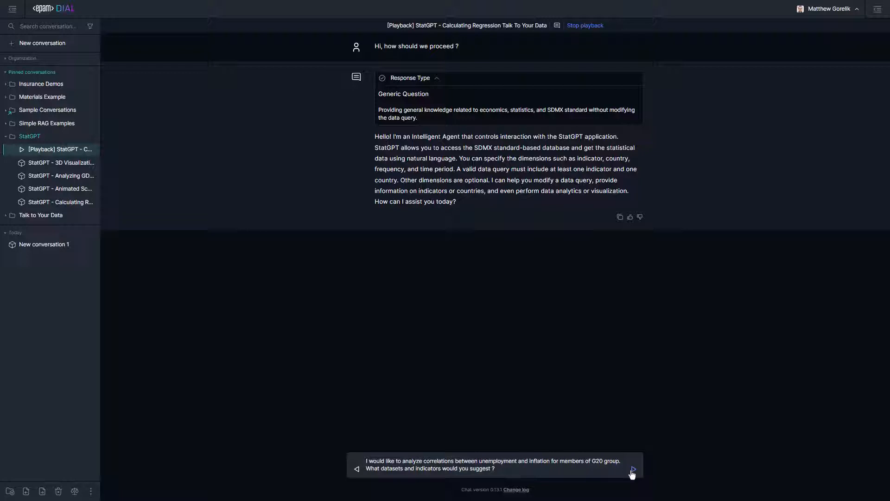
Replay the G20 unemployment-inflation question and narrow it to the two WEO indicators.
click(632, 469)
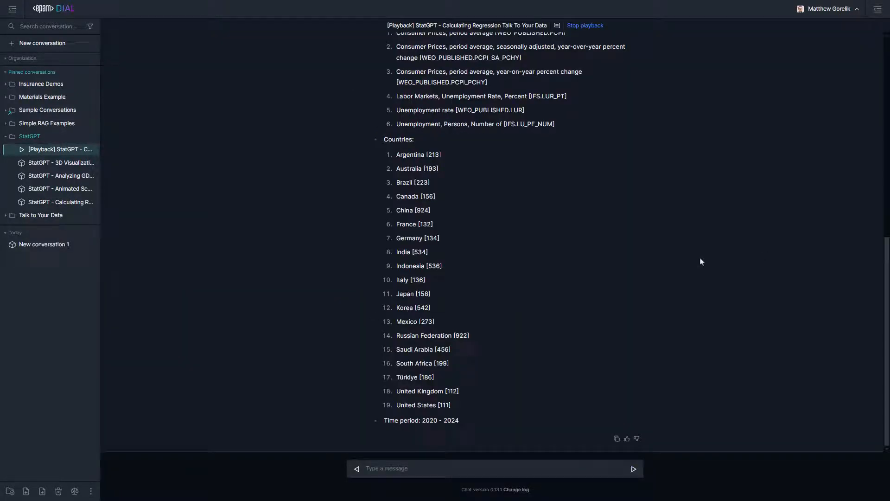
scroll(up, 3)
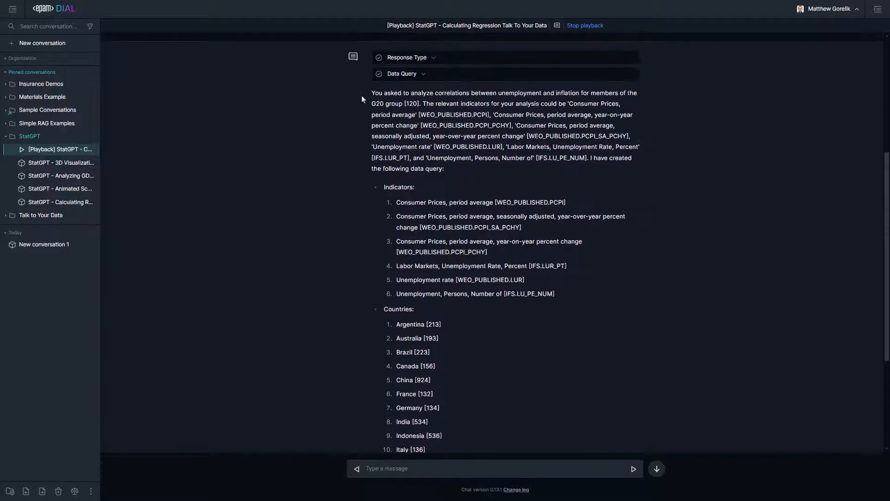
scroll(down, 3)
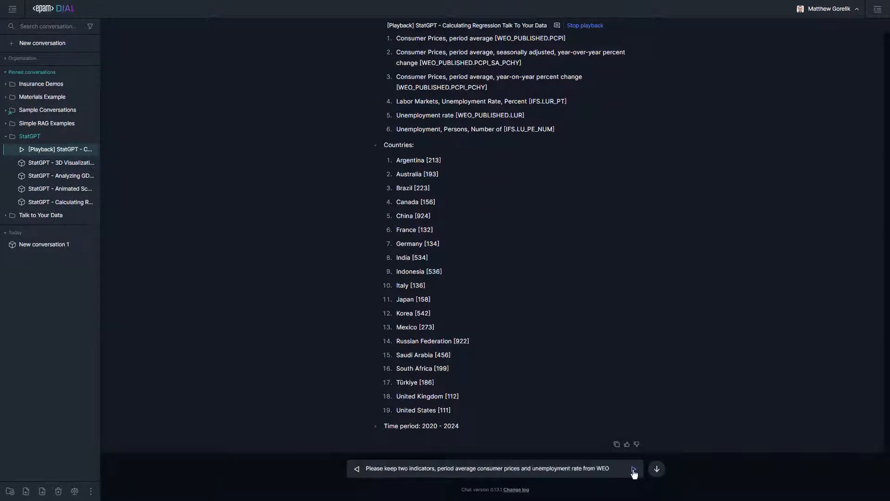
click(634, 468)
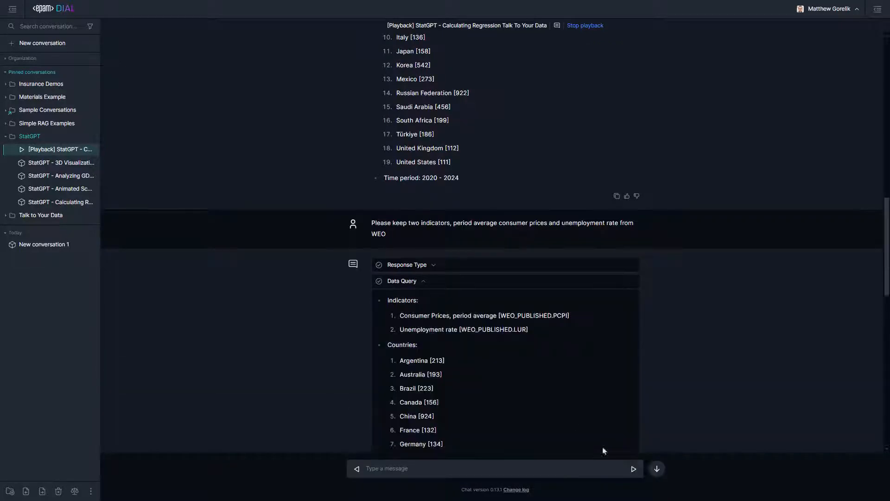
Replay the request for annual data over 15 years, covering 2010–2024.
scroll(down, 3)
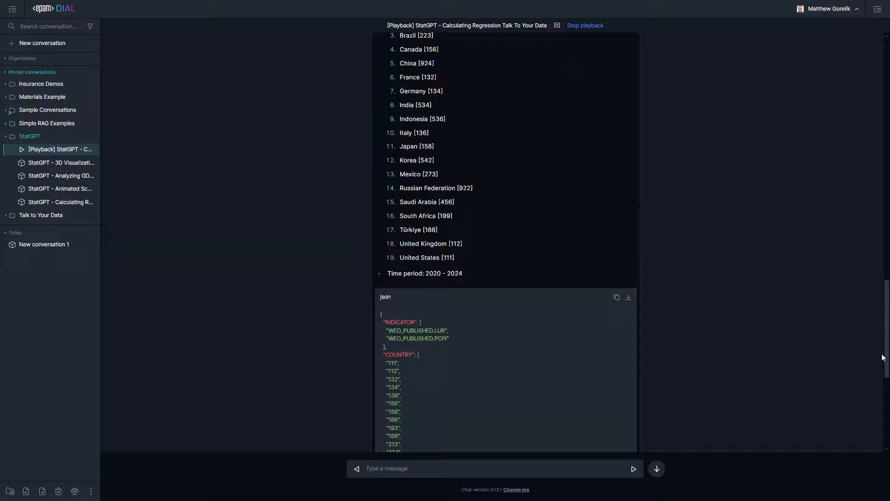
scroll(down, 3)
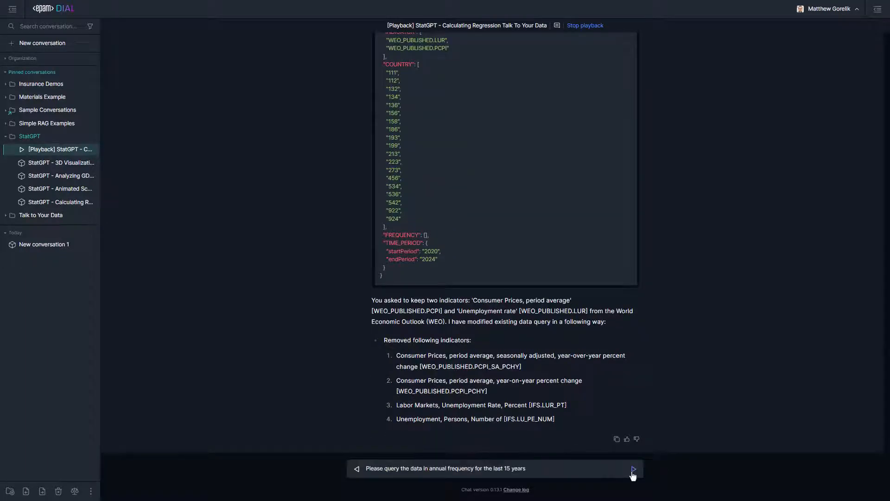
click(633, 468)
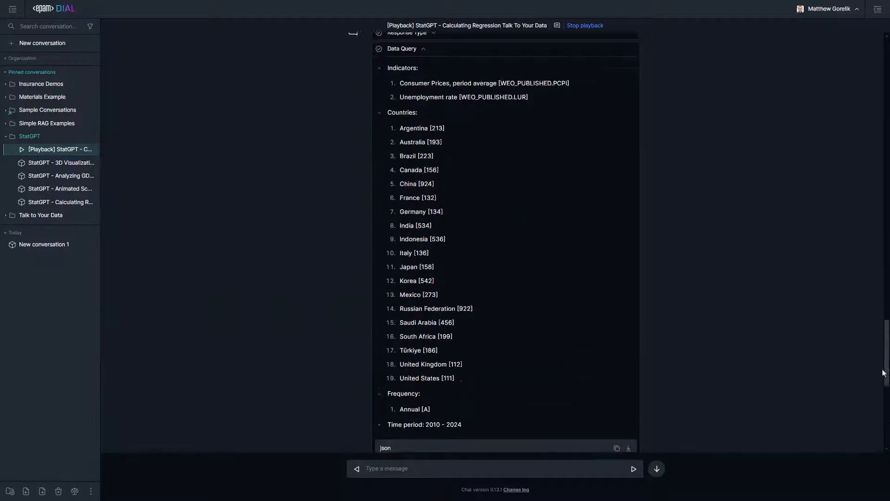
scroll(down, 3)
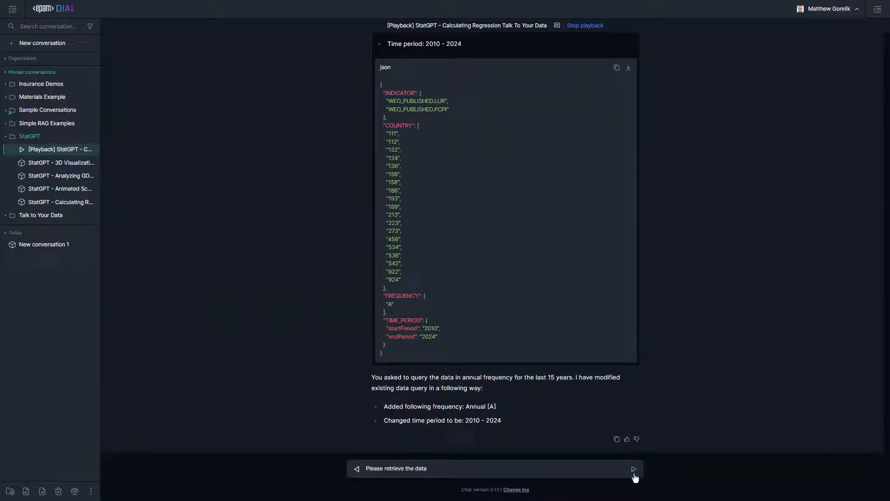
Retrieve the G20 data and reveal the reply's query execution details and attachment list.
click(633, 467)
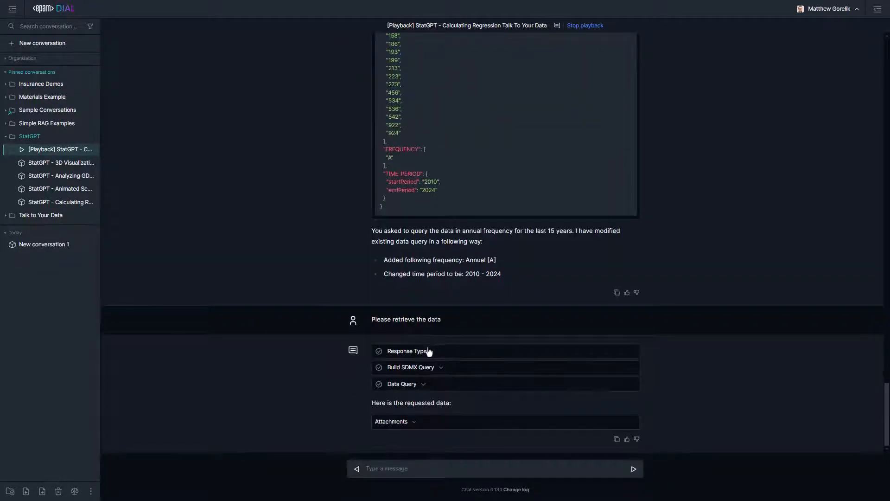
click(407, 351)
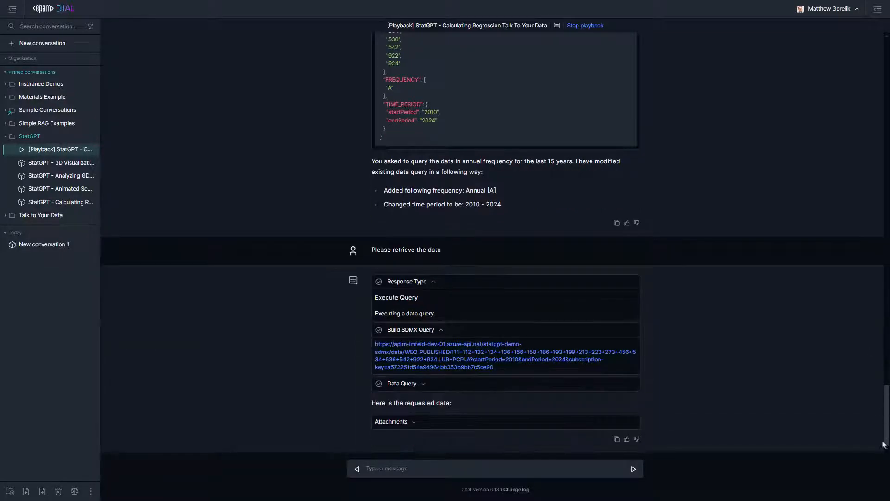
click(391, 421)
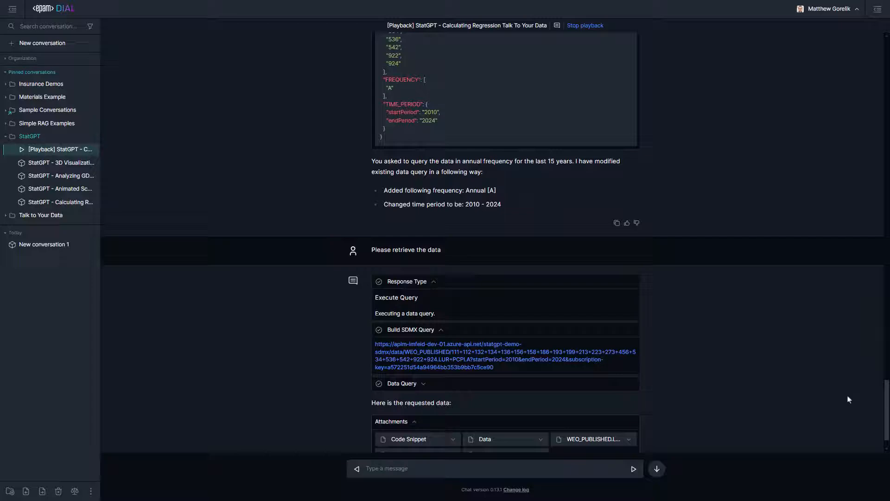
View the WEO_PUBLISHED.PCPI consumer prices attachment as a table.
scroll(down, 3)
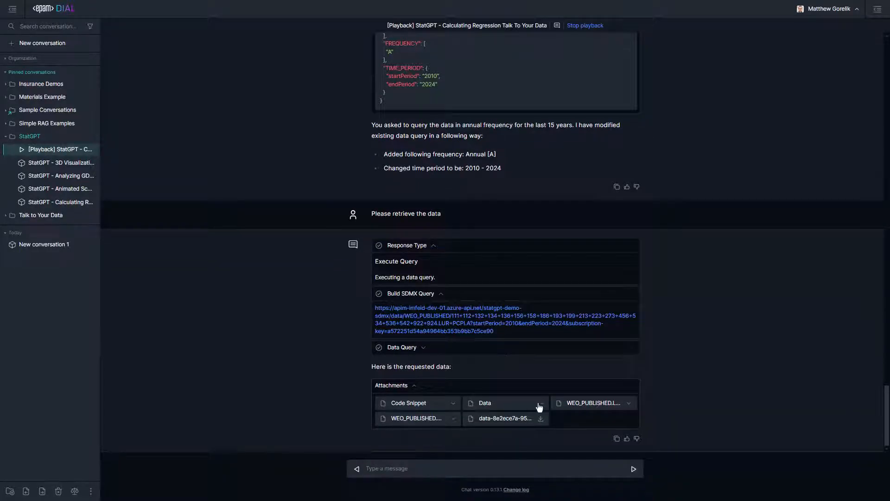
scroll(down, 3)
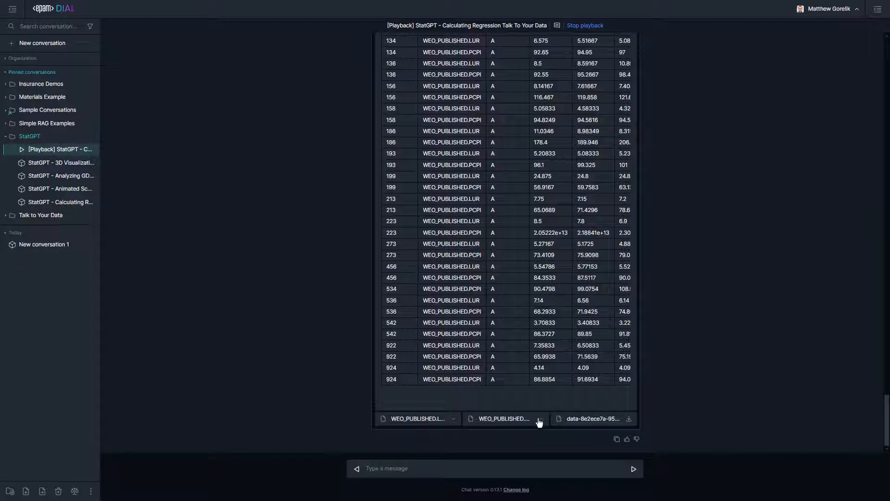
click(502, 418)
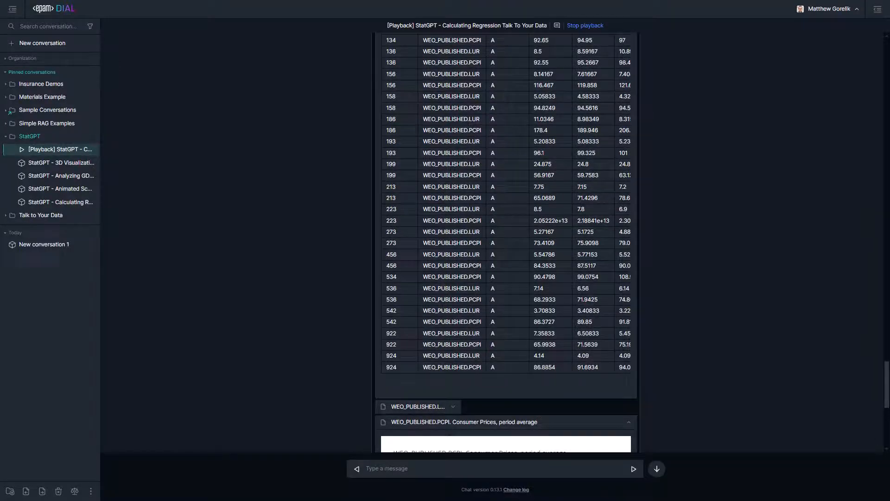
scroll(down, 3)
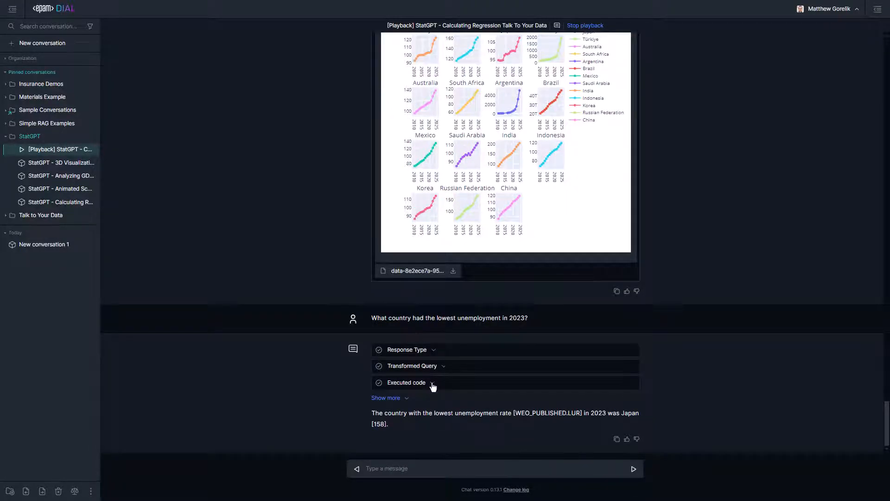
Review the Japan answer's executed code and explanation, then draft the Japan dual y-axis chart request.
click(406, 383)
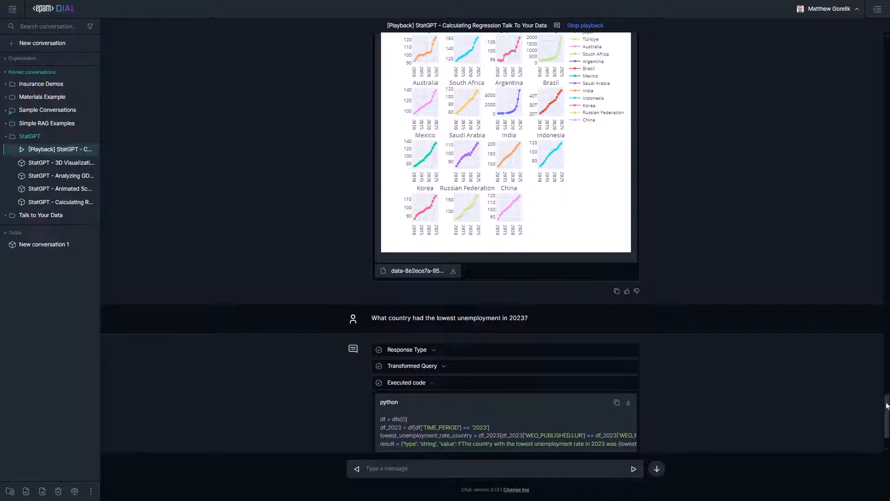
scroll(down, 3)
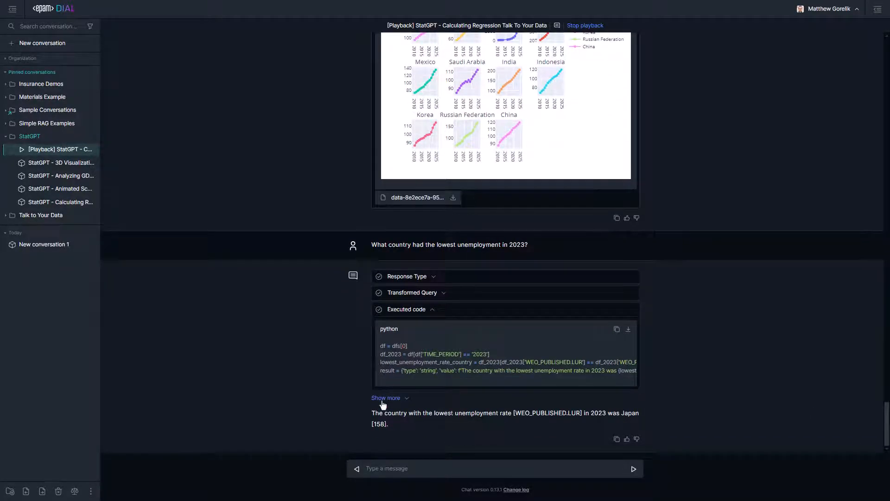
click(385, 398)
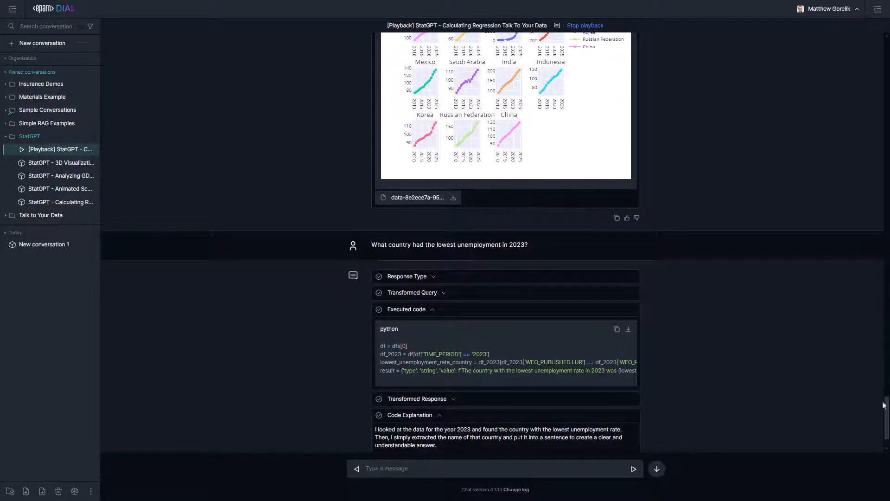
scroll(down, 3)
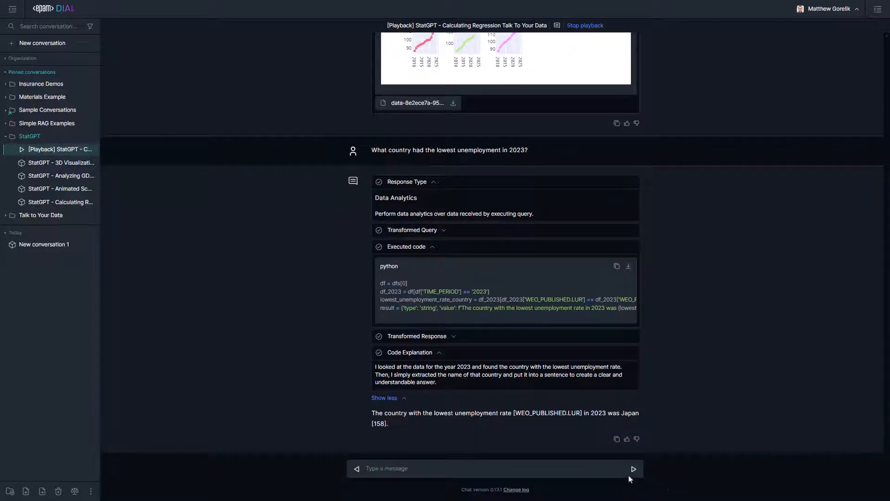
text(Please plot the unemployment and CPI for Japan on a line chart with the dual y-axis)
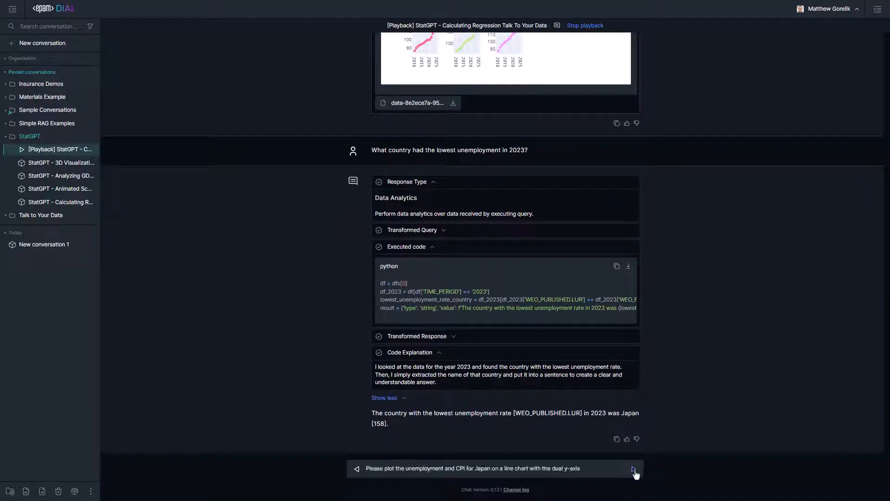
Get the dual-axis chart of Japan's unemployment and CPI, with its code generation plan shown.
click(634, 469)
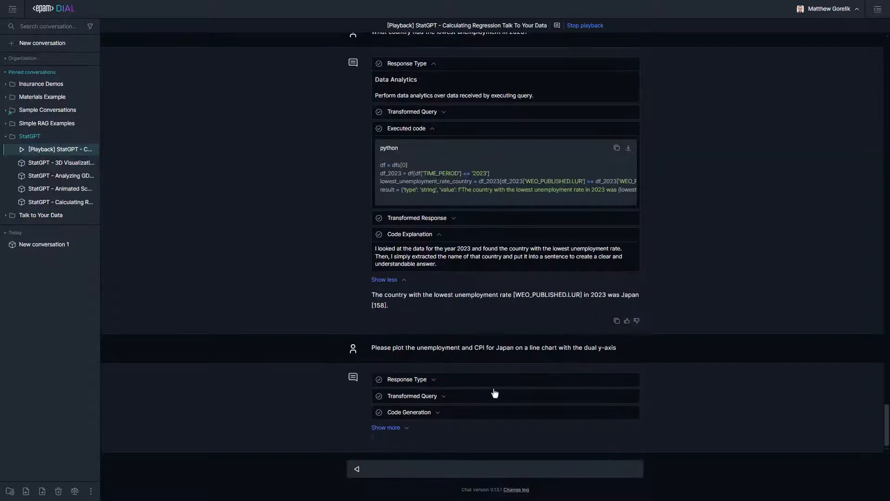
scroll(down, 3)
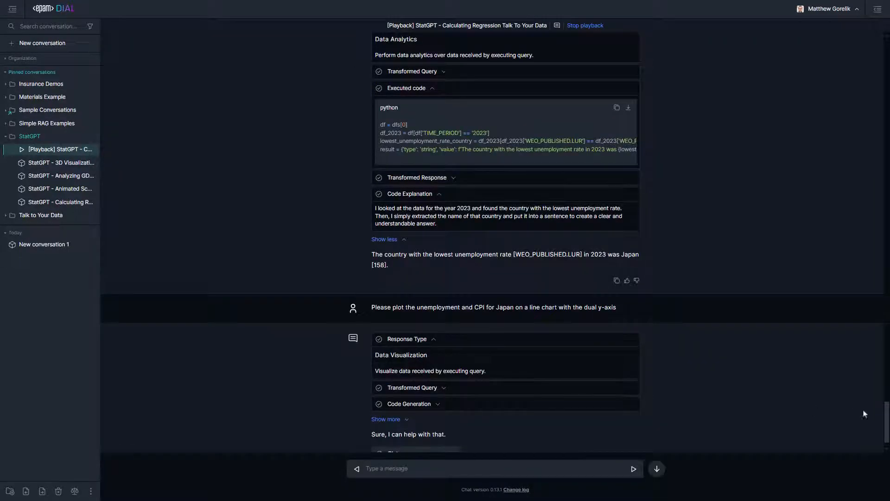
scroll(down, 3)
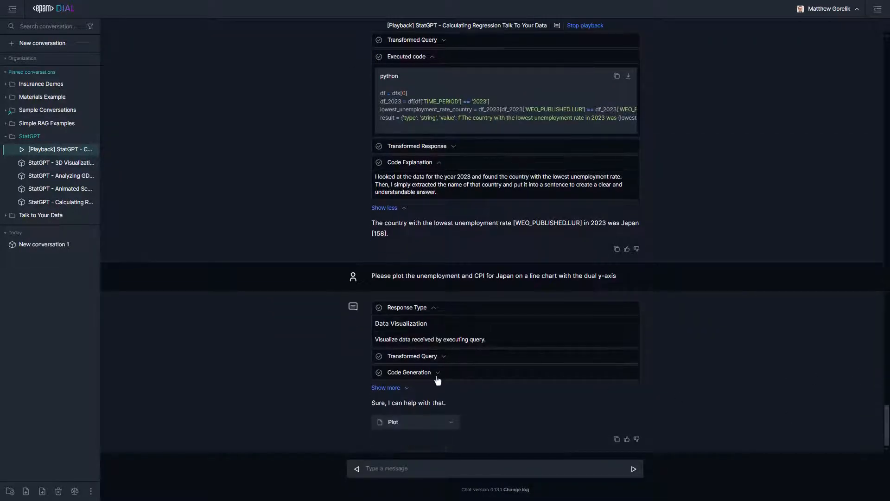
click(409, 372)
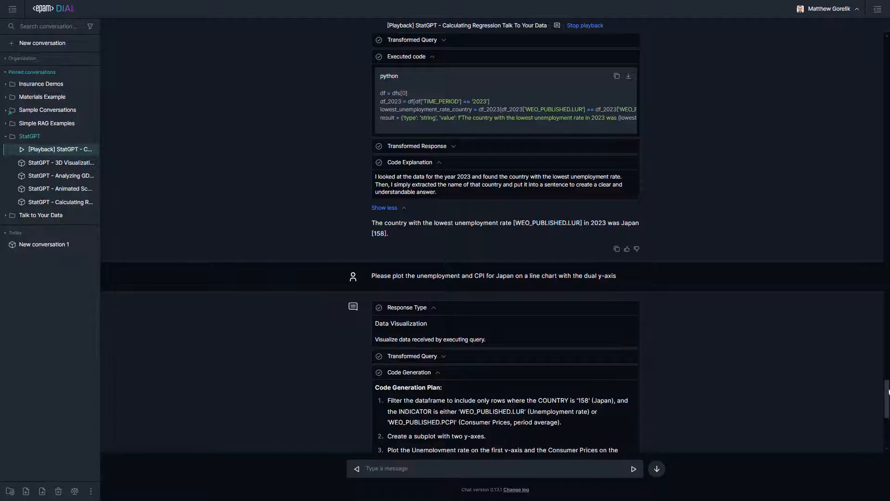
scroll(down, 3)
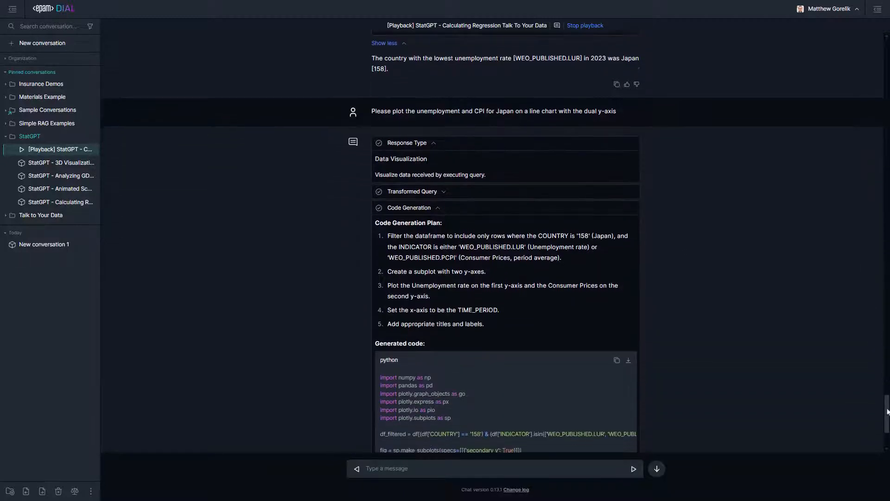
scroll(down, 3)
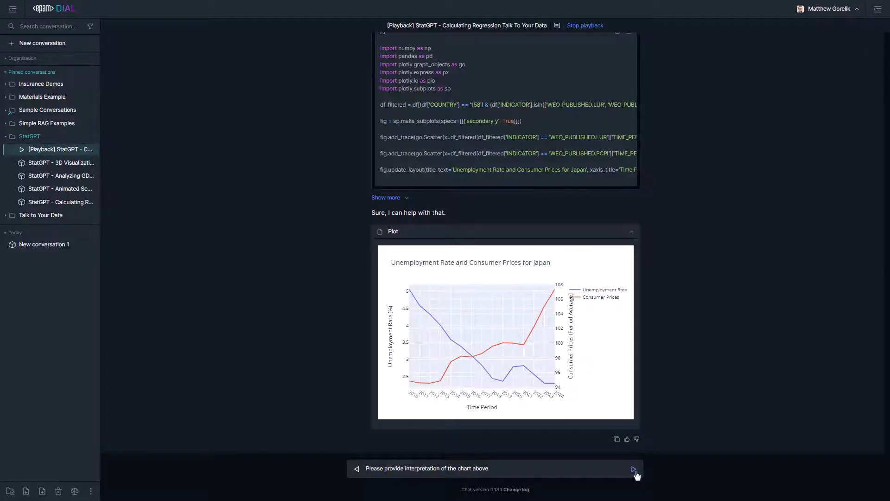
Get the interpretation of Japan's 2010–2024 trends, then switch to the Animated Scatter Plot conversation.
click(633, 468)
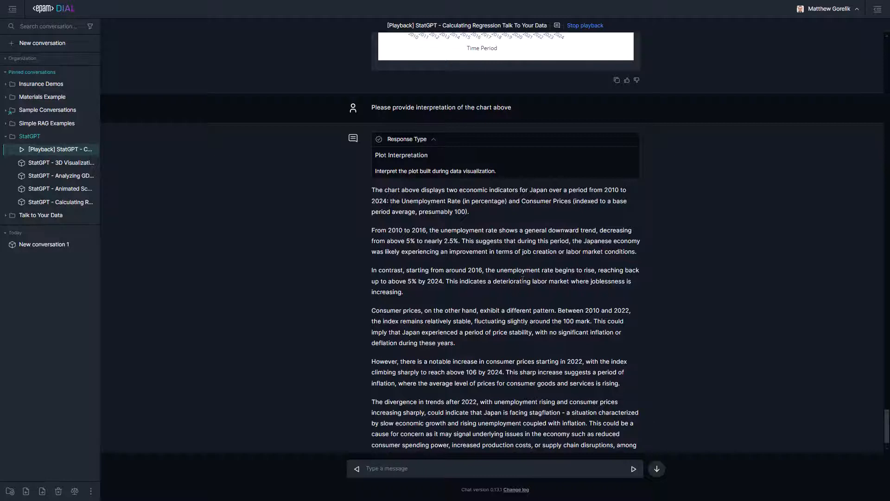
mouse_move(665, 430)
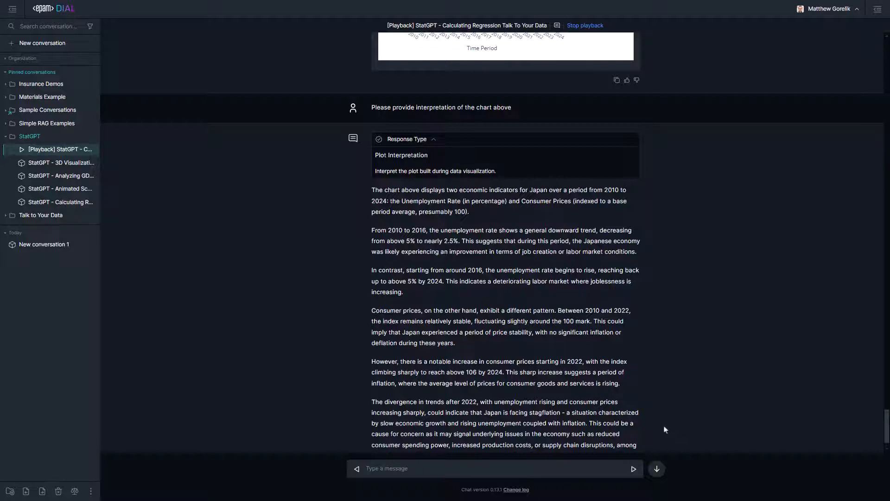
mouse_move(654, 427)
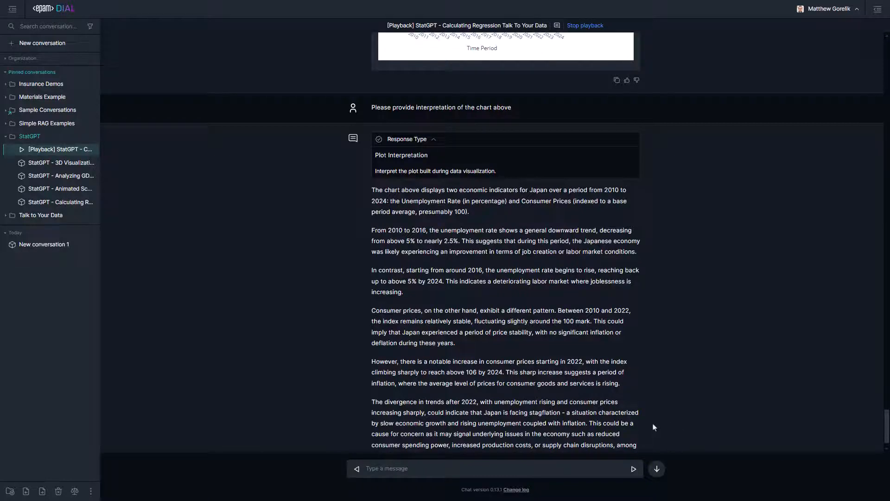
mouse_move(642, 377)
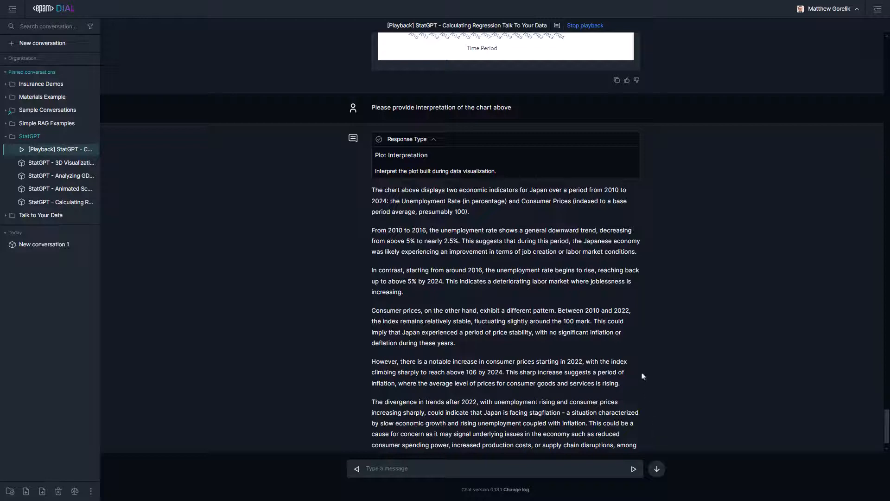
mouse_move(131, 195)
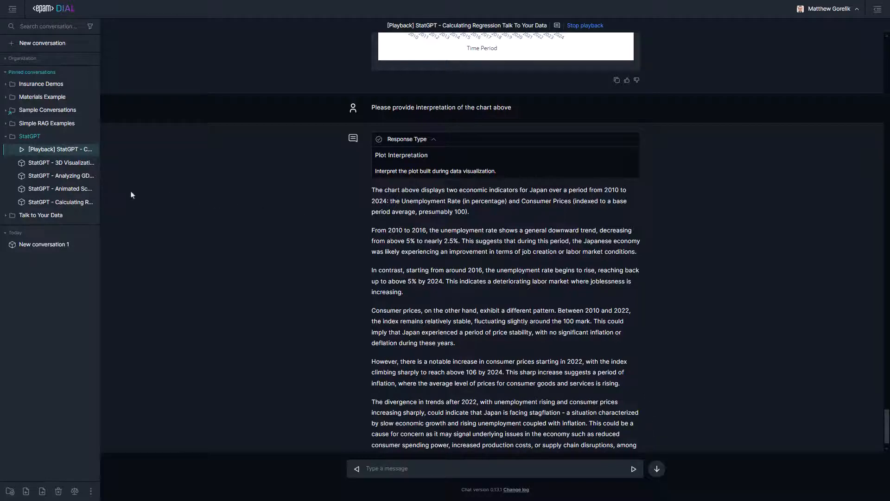
click(60, 189)
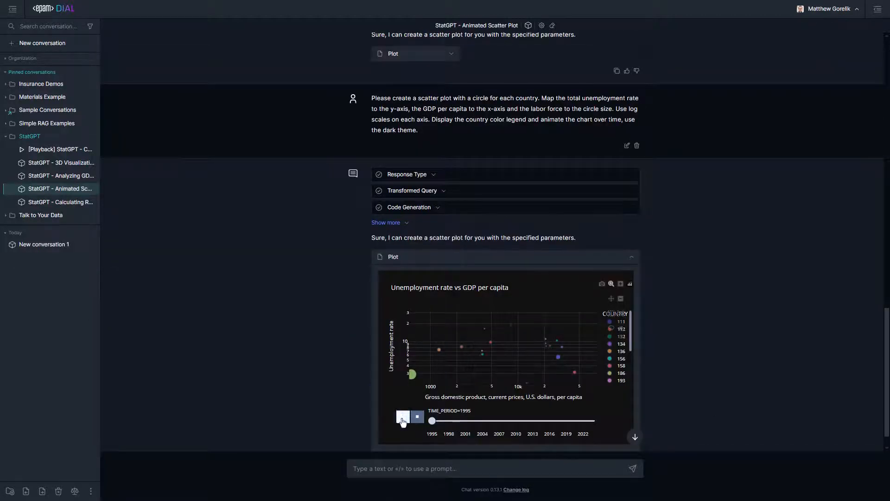
Play the unemployment-versus-GDP scatter animation to 2024, then switch to the 3D Visualization conversation.
click(402, 417)
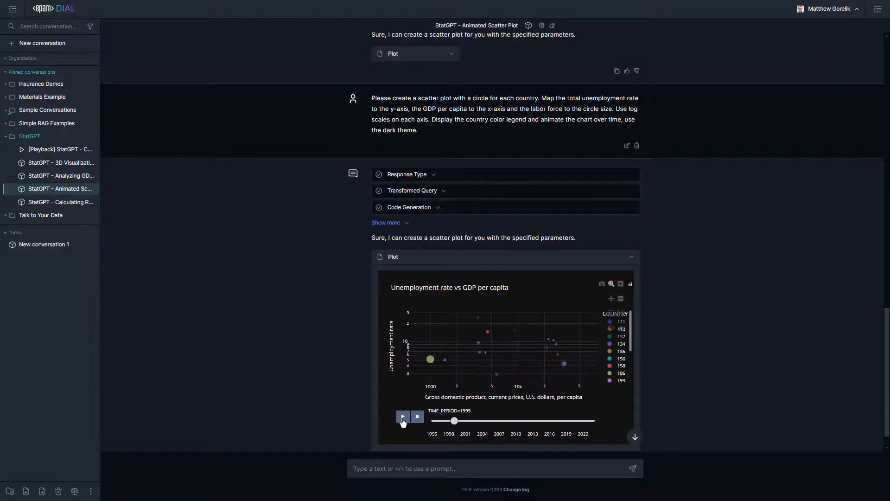
click(402, 418)
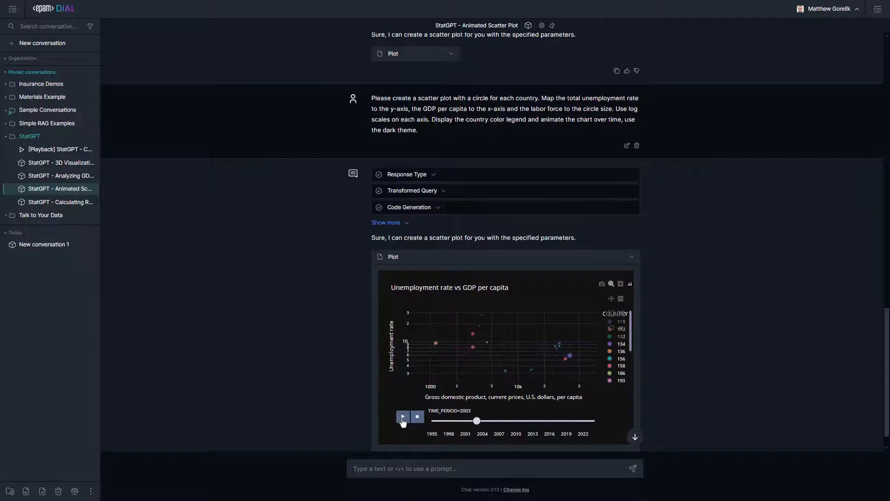
click(402, 416)
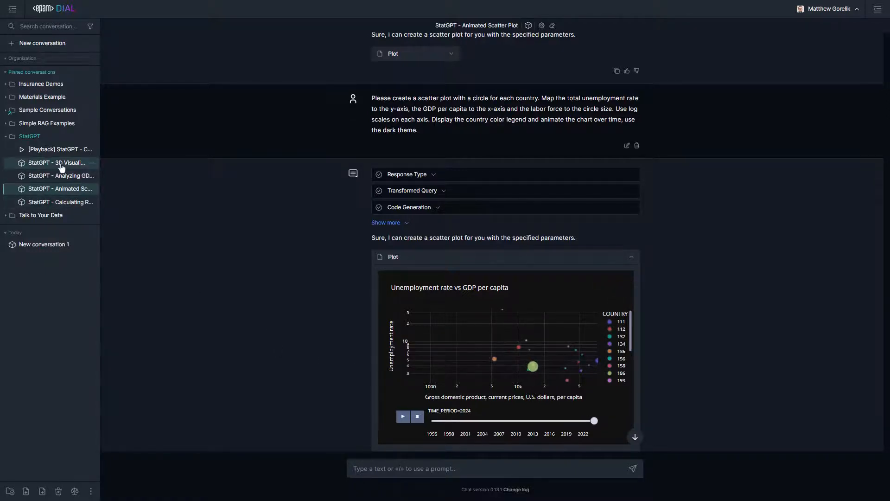
click(56, 162)
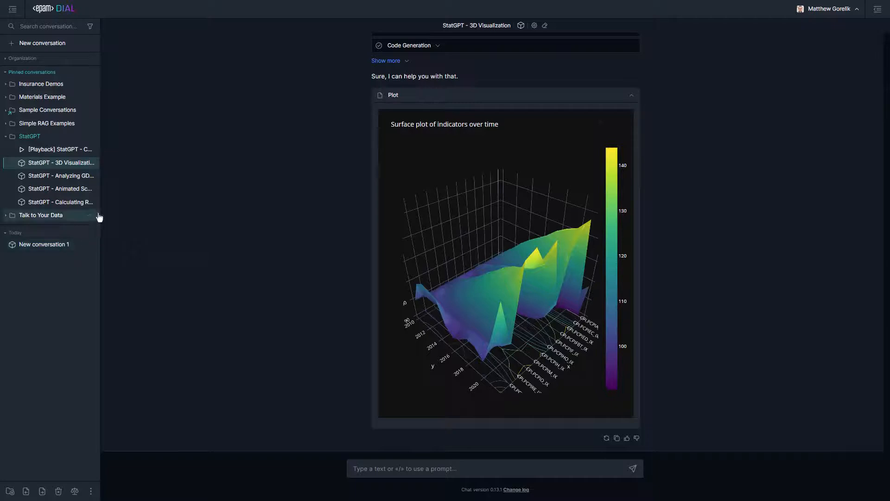
Visit the GDP and Animated Scatter conversations, ending on Calculating Regression.
click(61, 175)
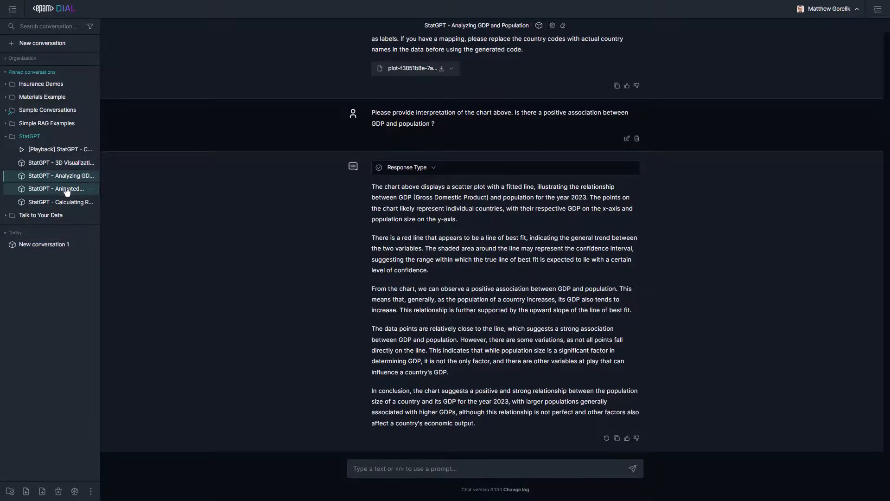
click(62, 189)
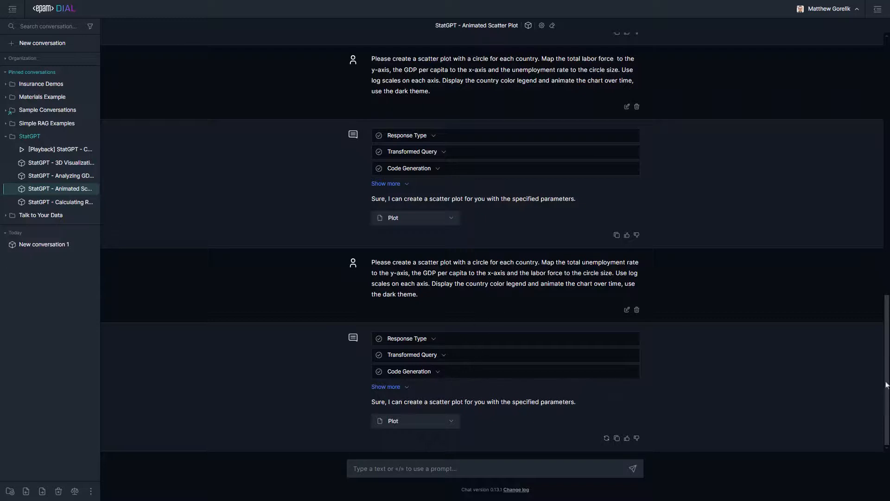
click(60, 201)
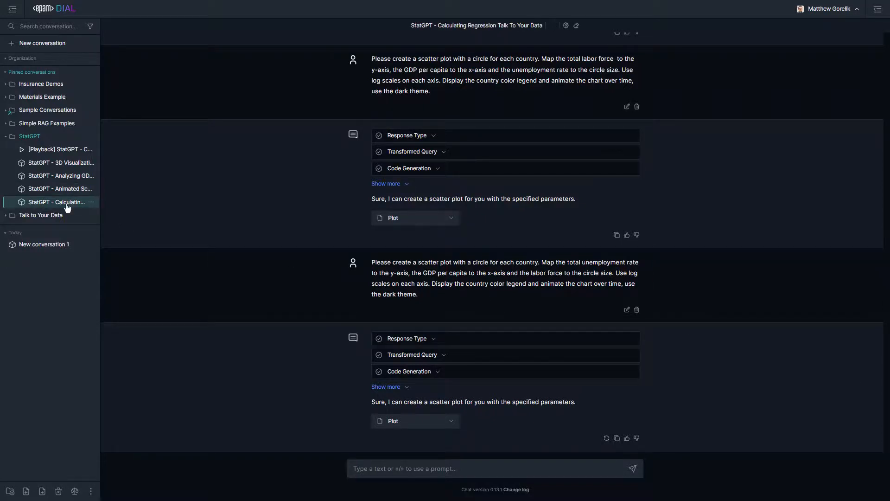
Reveal the OLS code behind y = -1.17x + 122.45, t-test 0.01, R-squared 0.03.
scroll(down, 3)
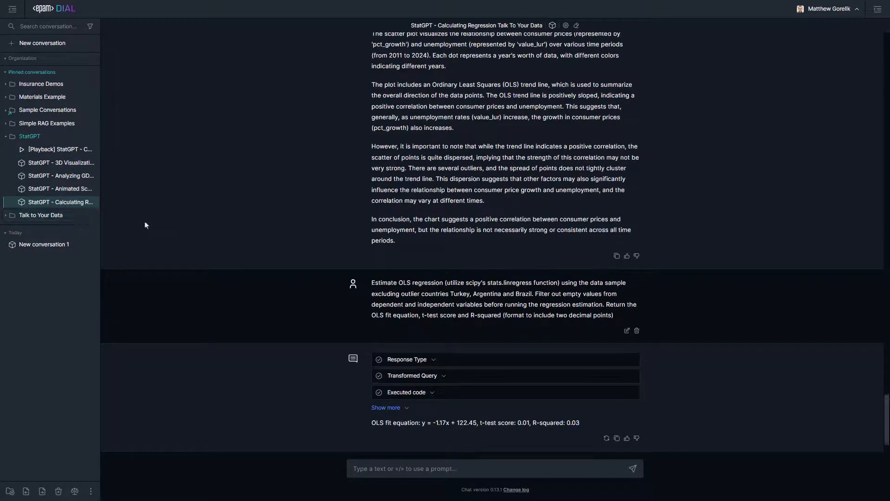
mouse_move(426, 396)
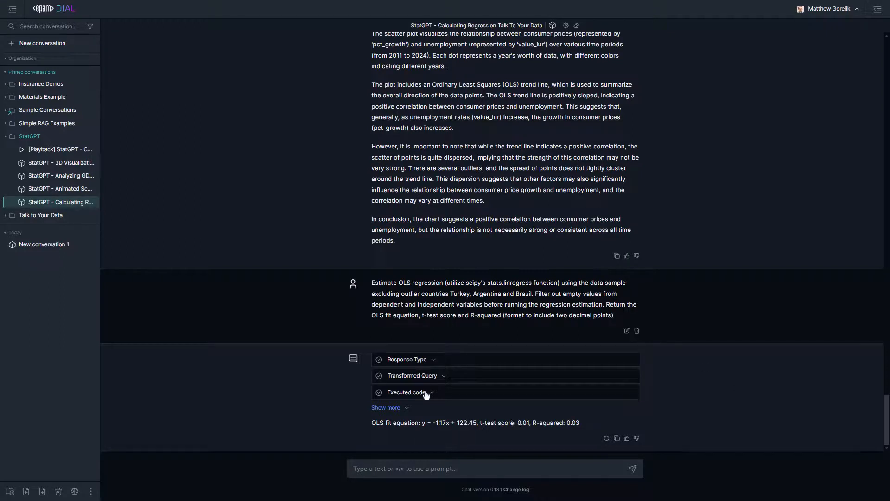
click(407, 392)
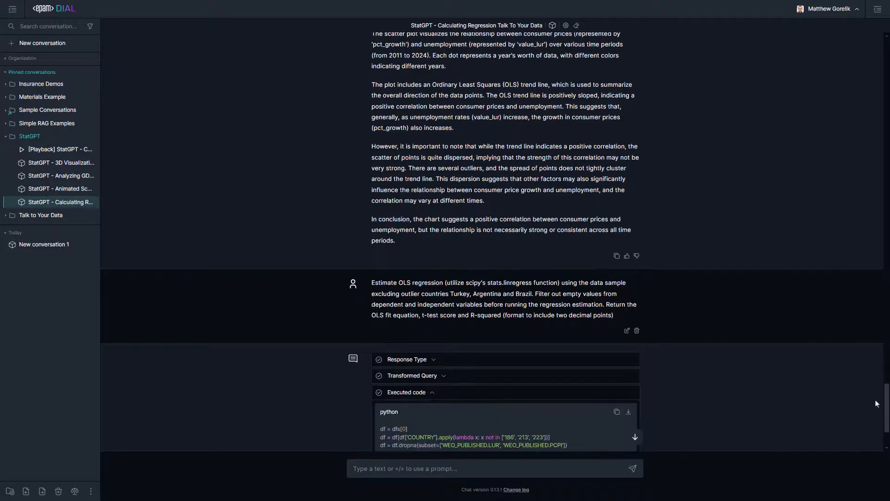
scroll(down, 3)
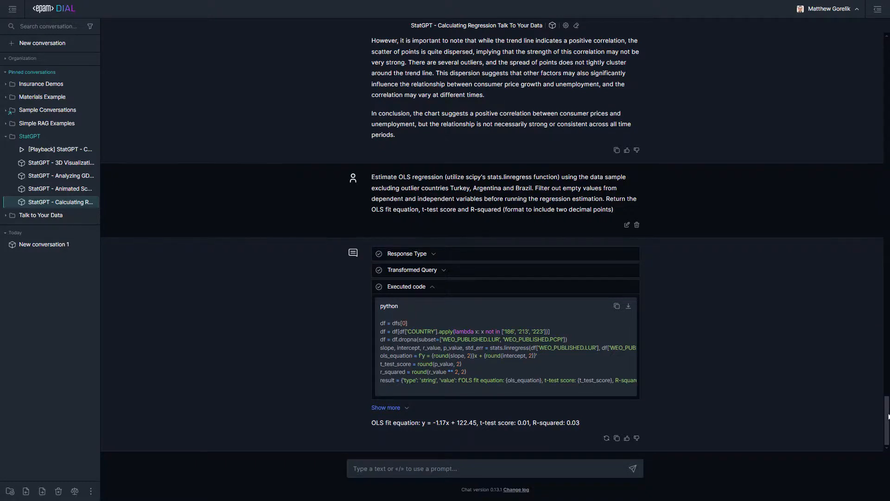
mouse_move(40, 215)
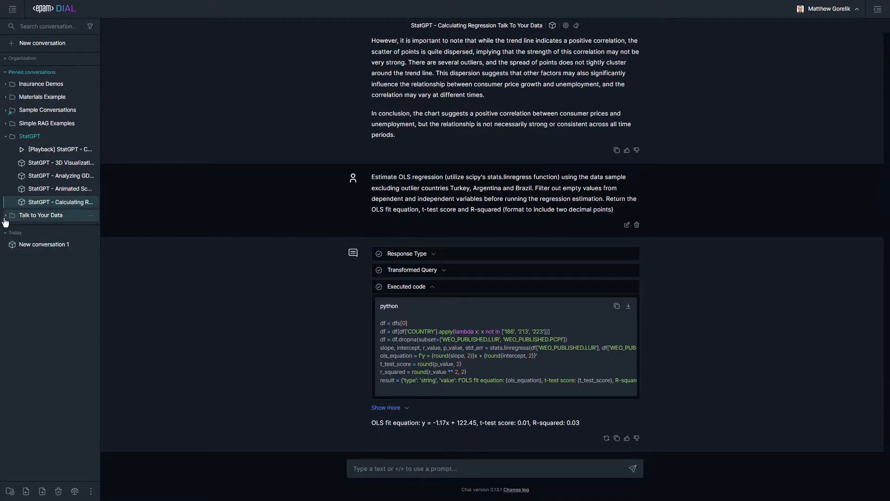